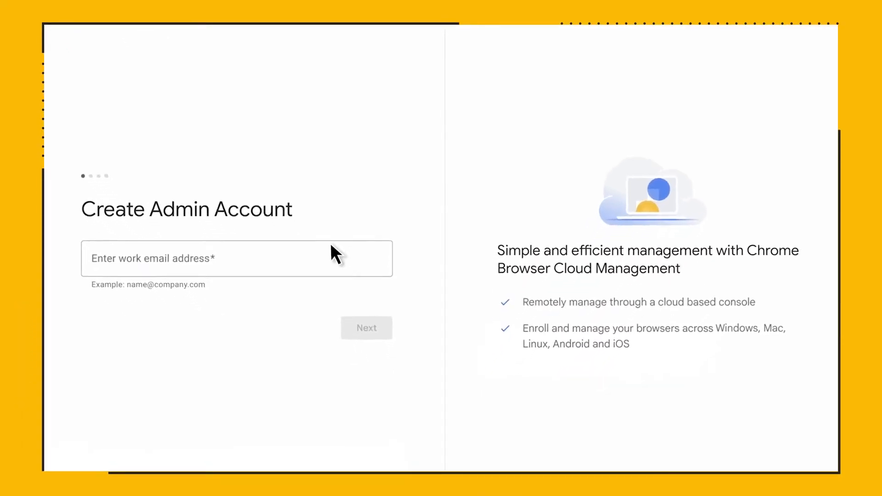
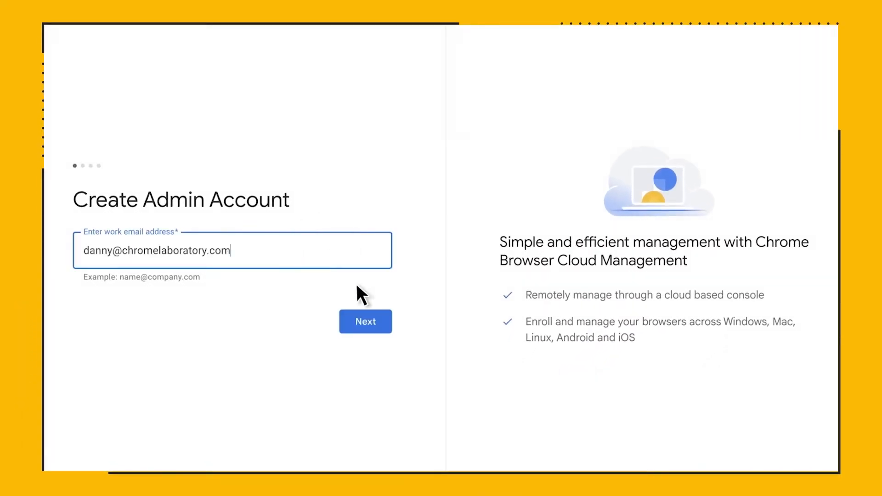
{"action": "left_click", "coordinate": [365, 322]}
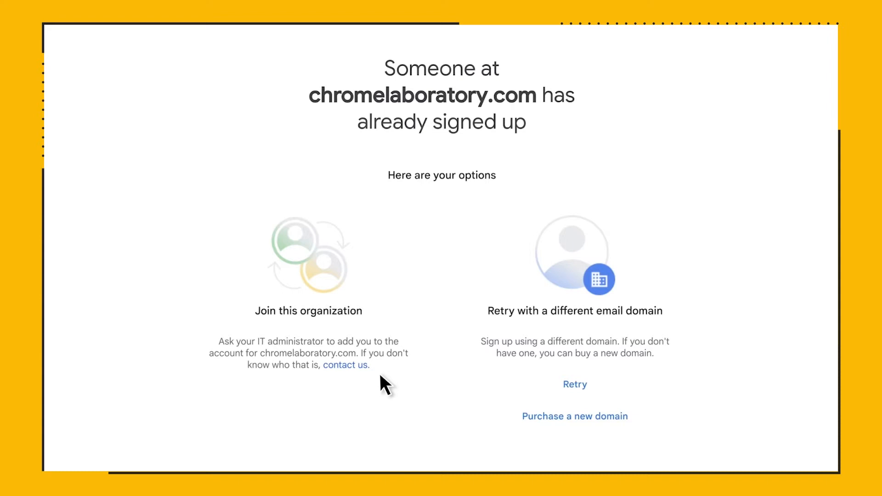
{"action": "mouse_move", "coordinate": [574, 384]}
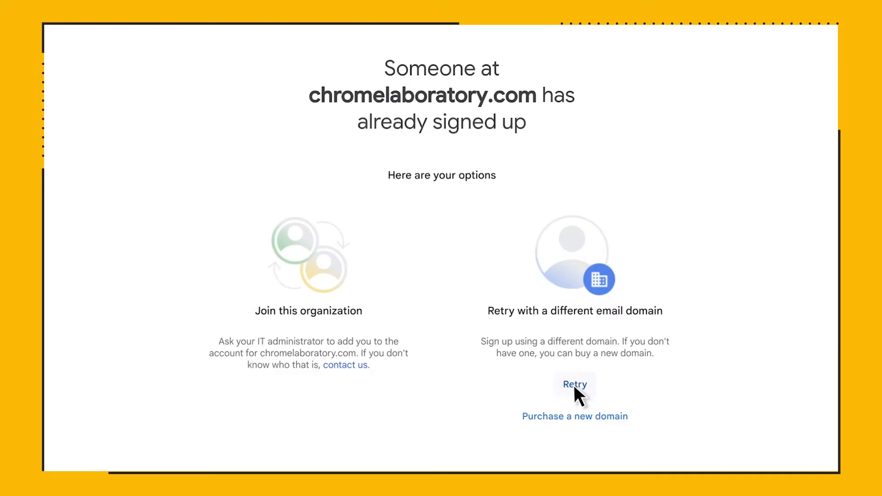
Retry signup and submit a chromeflex.me work address instead
{"action": "left_click", "coordinate": [574, 384]}
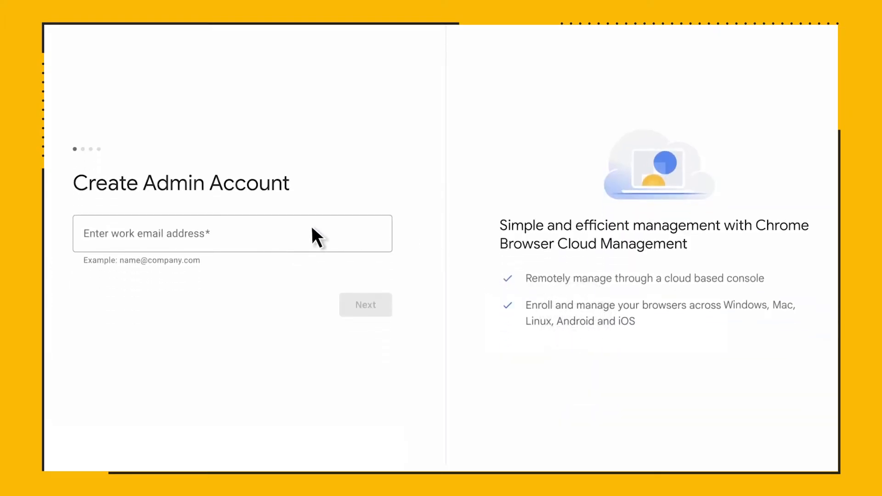
{"action": "left_click", "coordinate": [365, 306]}
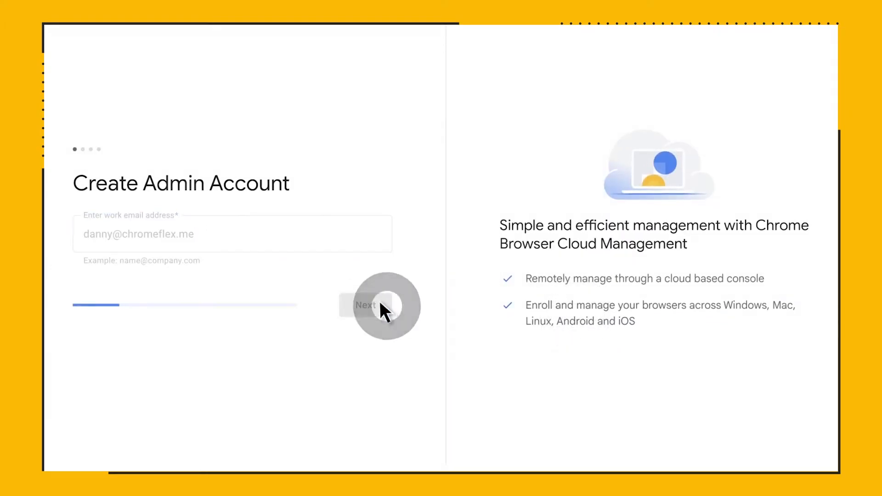
{"action": "left_click", "coordinate": [366, 305]}
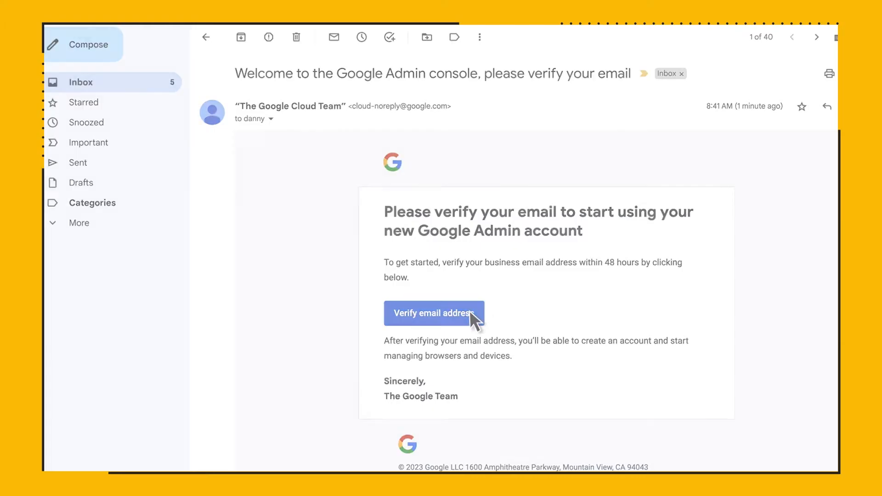
Verify the email and submit details for company Chrome Flex, job title System Admin
{"action": "left_click", "coordinate": [433, 314]}
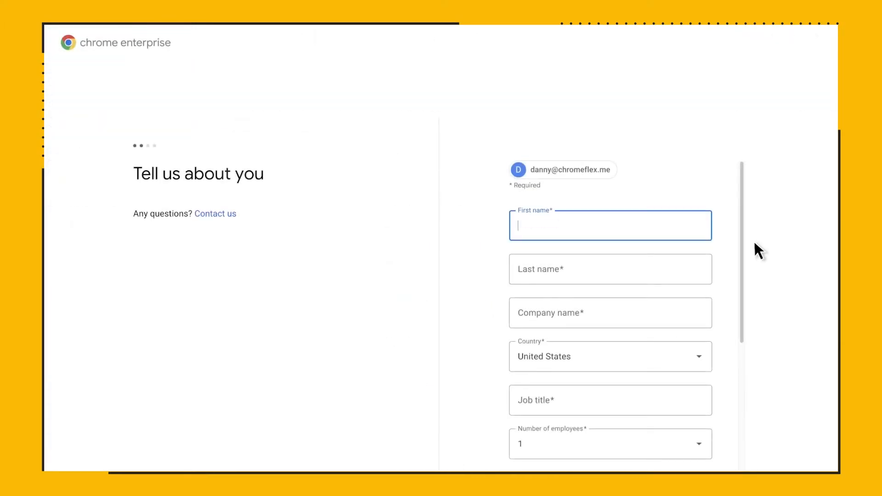
{"action": "type", "text": "Chrome Flex"}
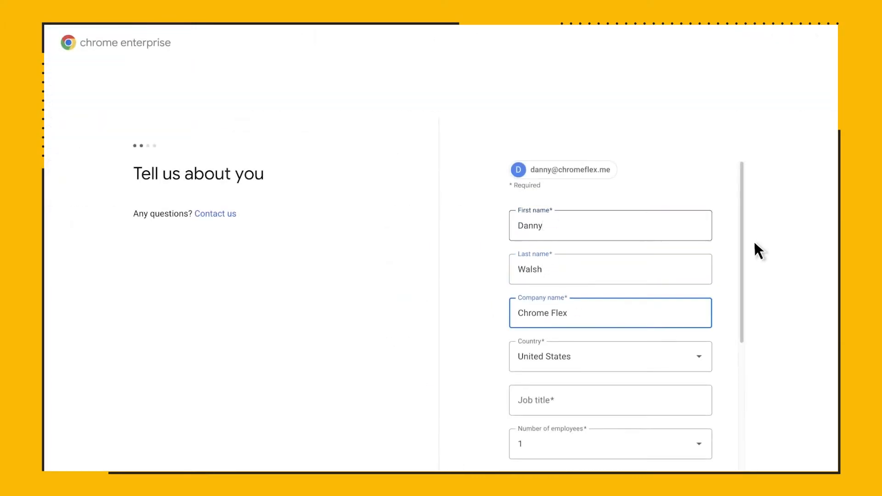
{"action": "type", "text": "System Admin"}
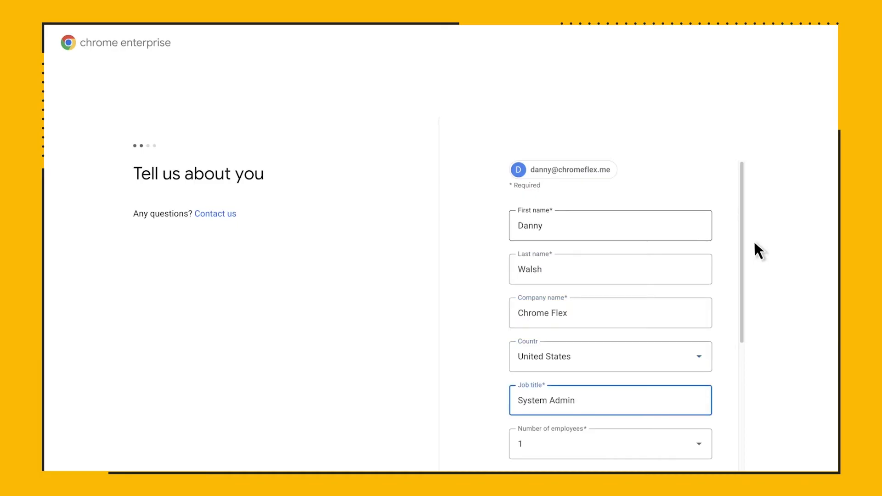
{"action": "scroll", "scroll_direction": "down", "scroll_amount": 3}
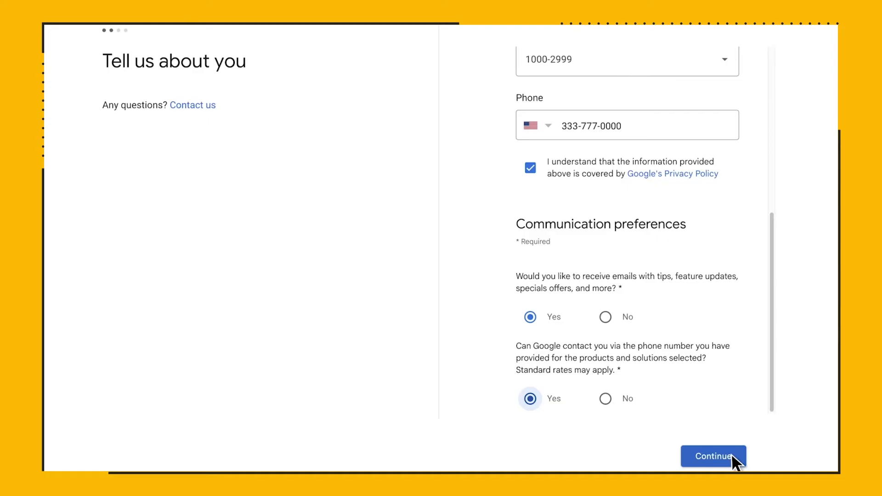
{"action": "left_click", "coordinate": [713, 457]}
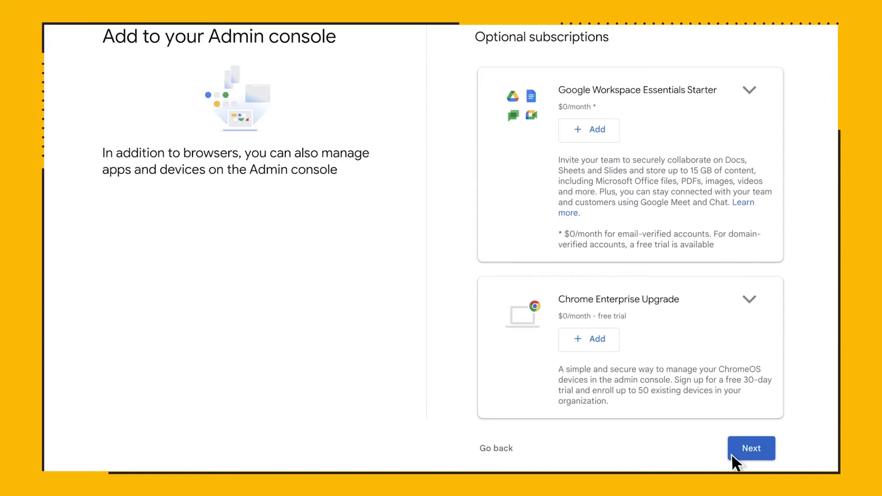
{"action": "left_click", "coordinate": [751, 449]}
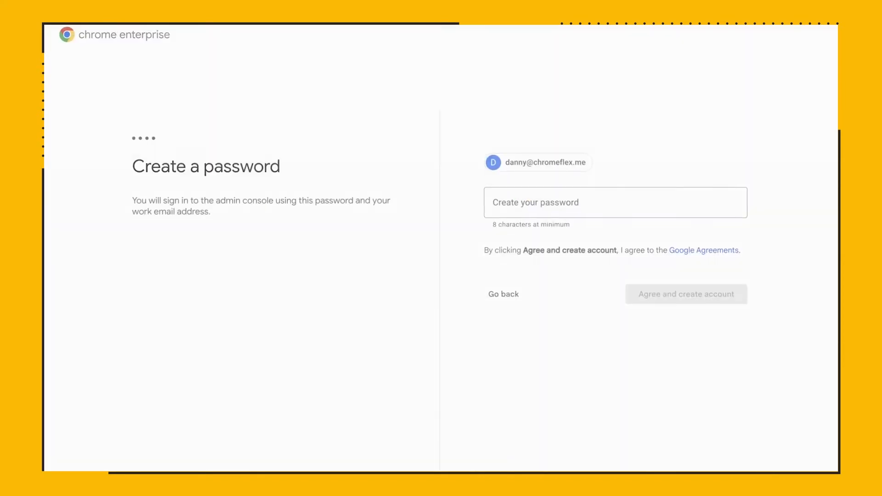
{"action": "left_click", "coordinate": [615, 202]}
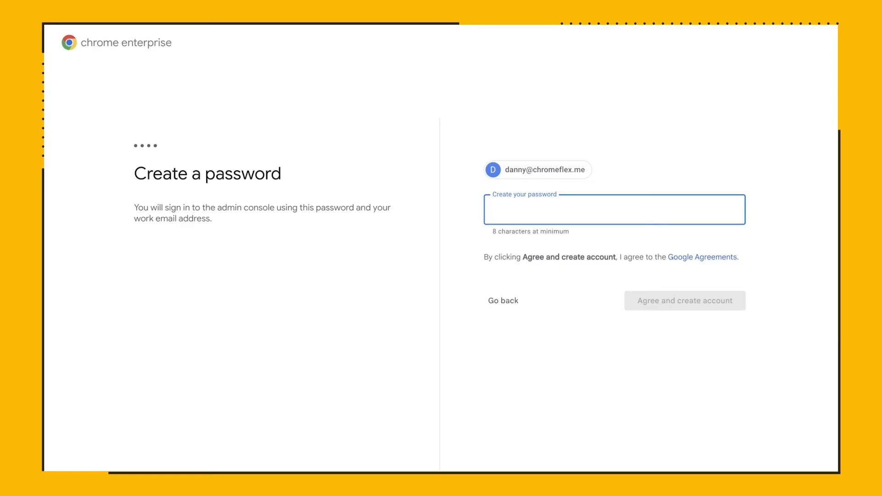
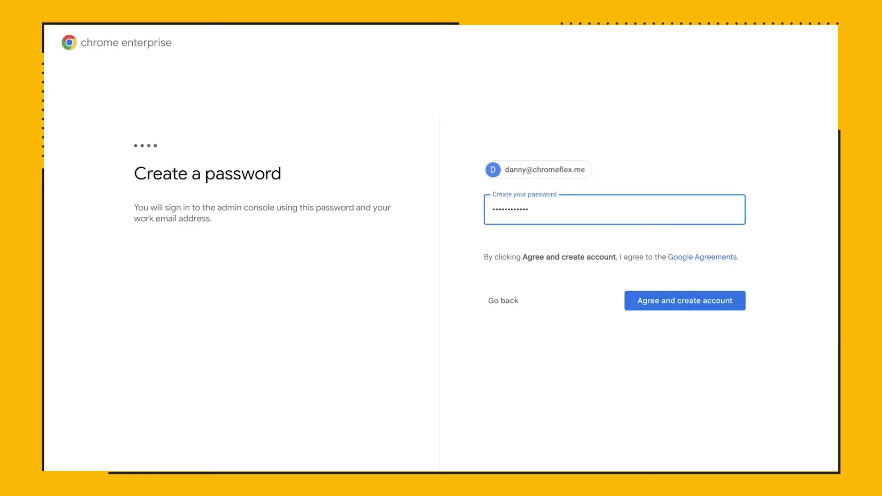
{"action": "left_click", "coordinate": [684, 301]}
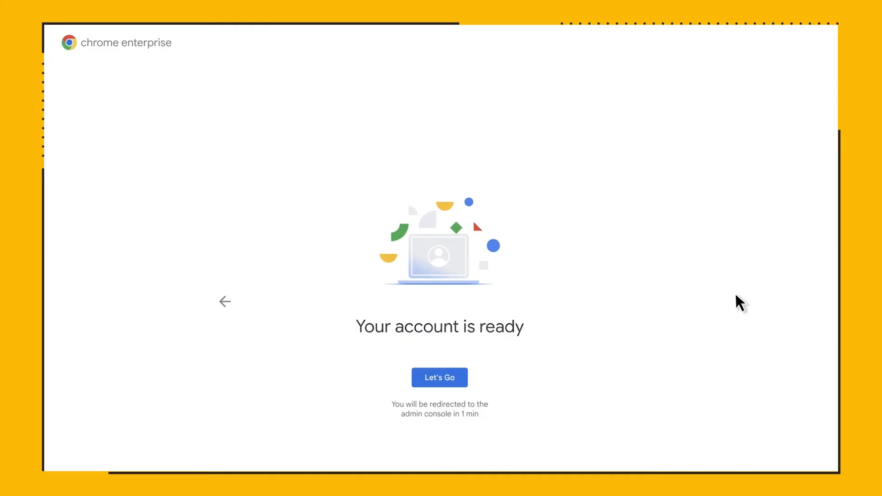
{"action": "mouse_move", "coordinate": [494, 363]}
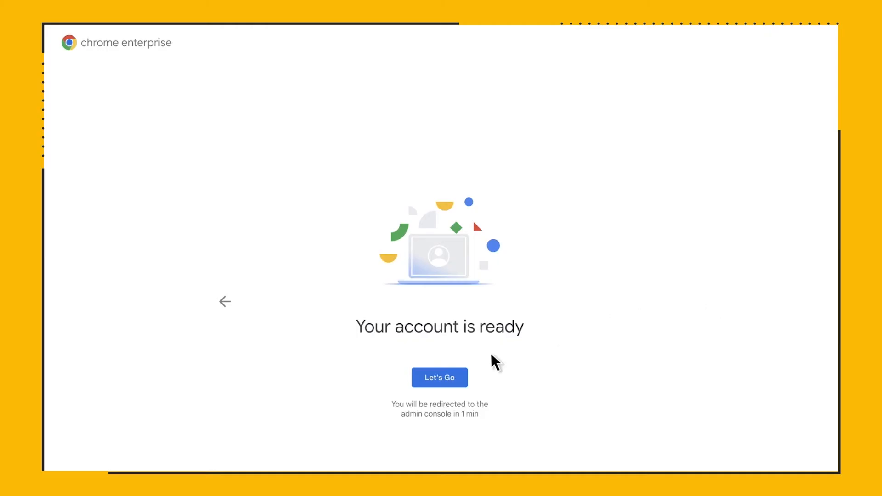
Go to the Admin console and accept the new account terms for chromeflex.me
{"action": "left_click", "coordinate": [439, 378]}
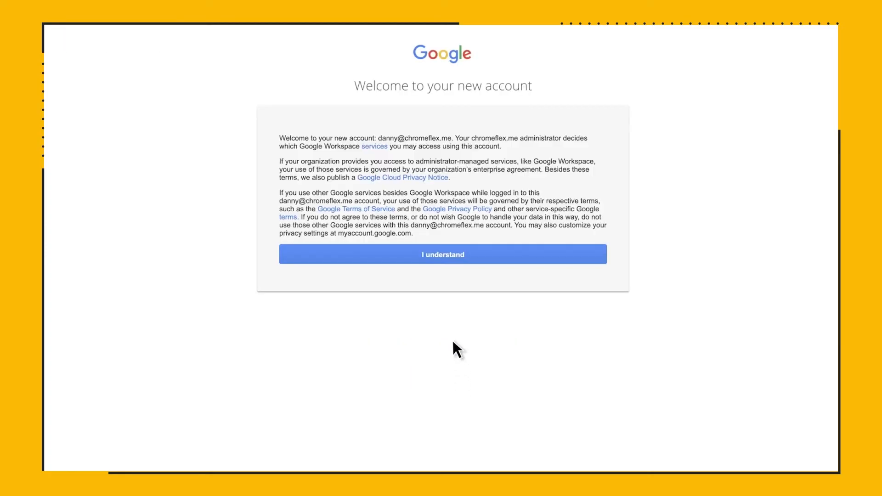
{"action": "left_click", "coordinate": [442, 255]}
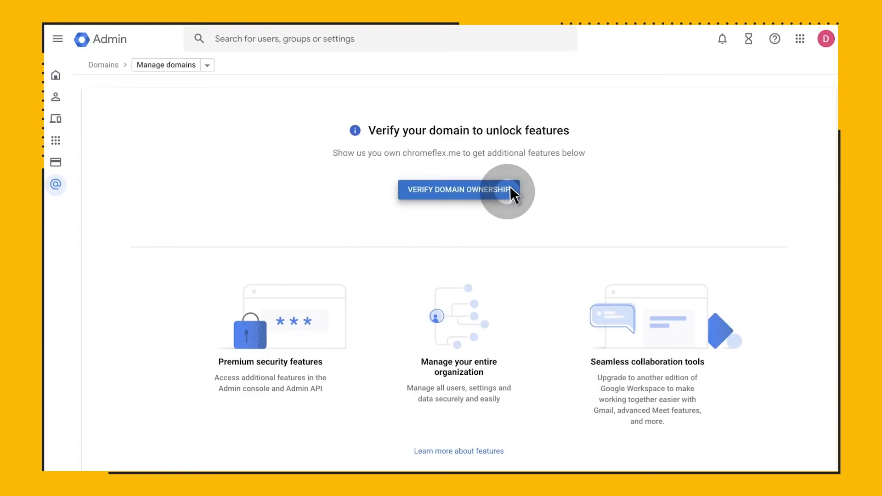
Begin chromeflex.me ownership verification and save the TXT verification record in DNS
{"action": "left_click", "coordinate": [458, 189]}
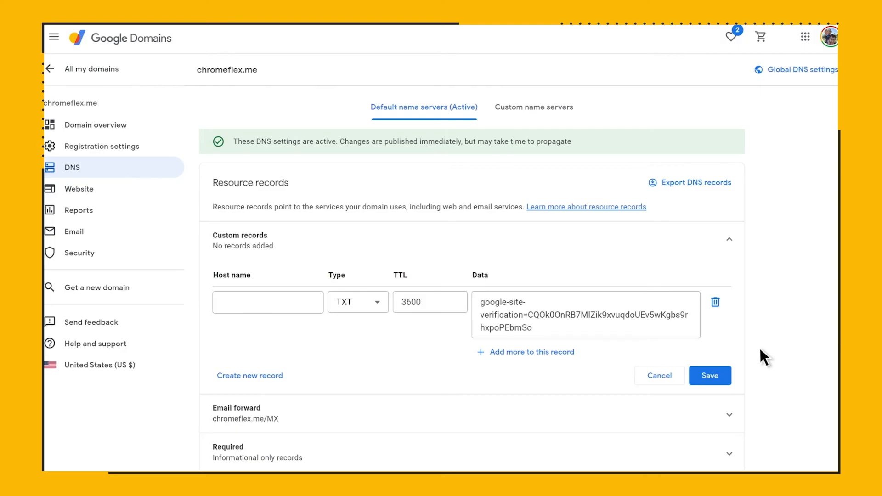
{"action": "left_click", "coordinate": [710, 375]}
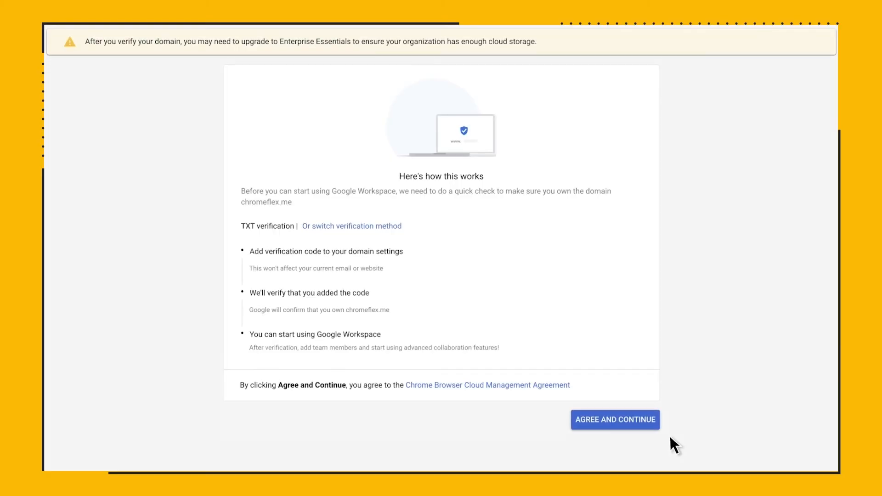
Agree to the terms and have Google check the added TXT record
{"action": "left_click", "coordinate": [615, 420]}
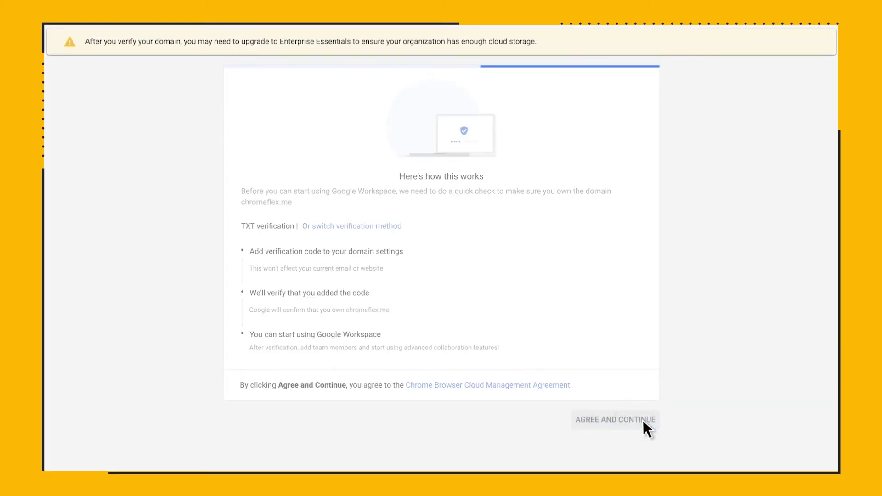
{"action": "left_click", "coordinate": [615, 419]}
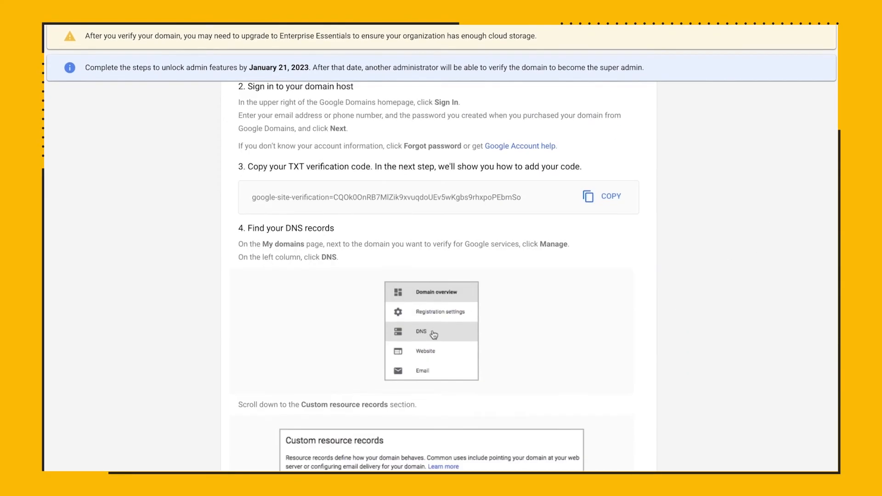
{"action": "scroll", "scroll_direction": "down", "scroll_amount": 3}
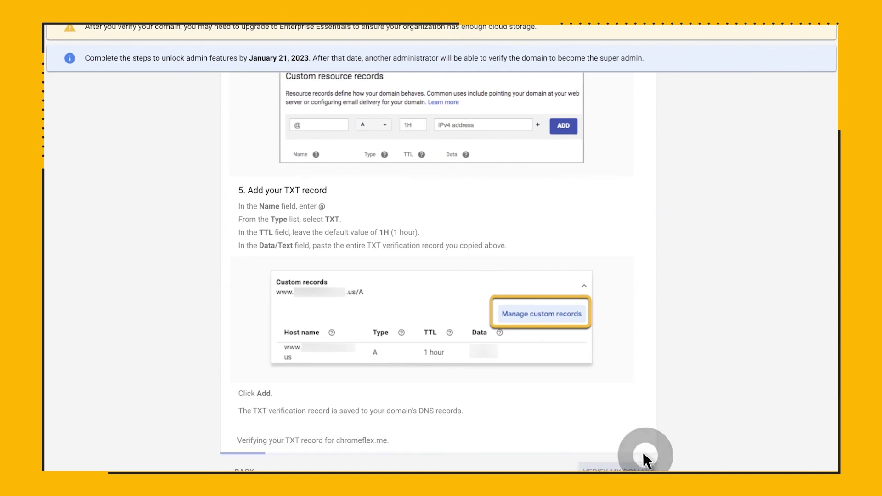
{"action": "left_click", "coordinate": [618, 470]}
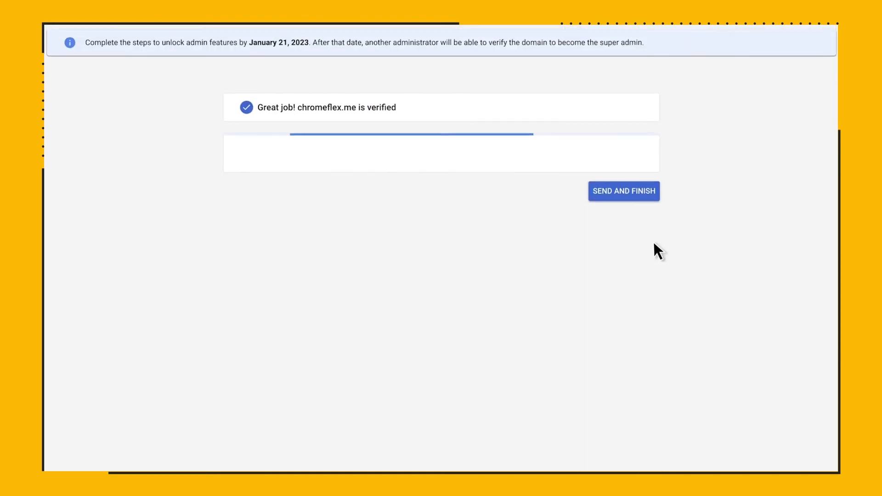
Finish verification so chromeflex.me is listed as primary domain in Manage domains
{"action": "left_click", "coordinate": [624, 191]}
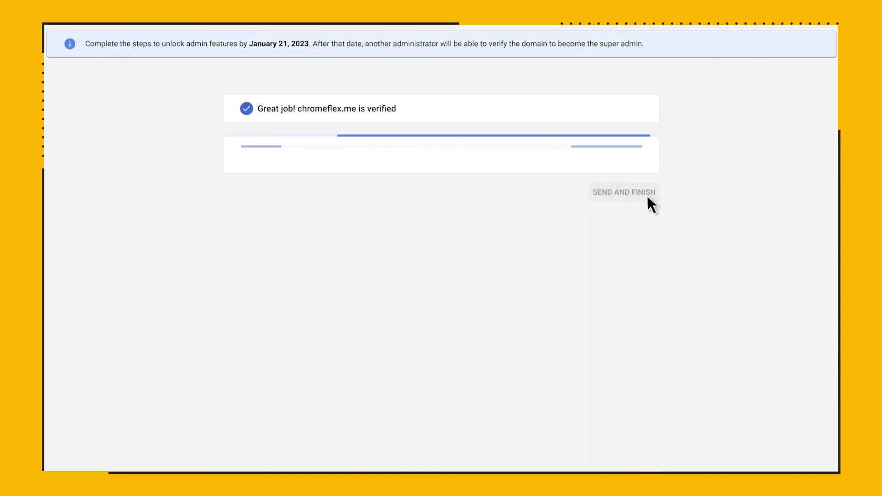
{"action": "left_click", "coordinate": [623, 192]}
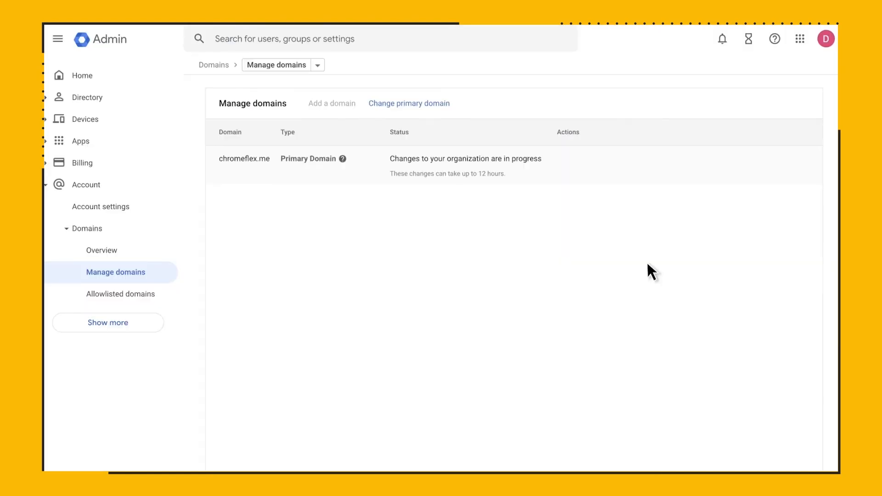